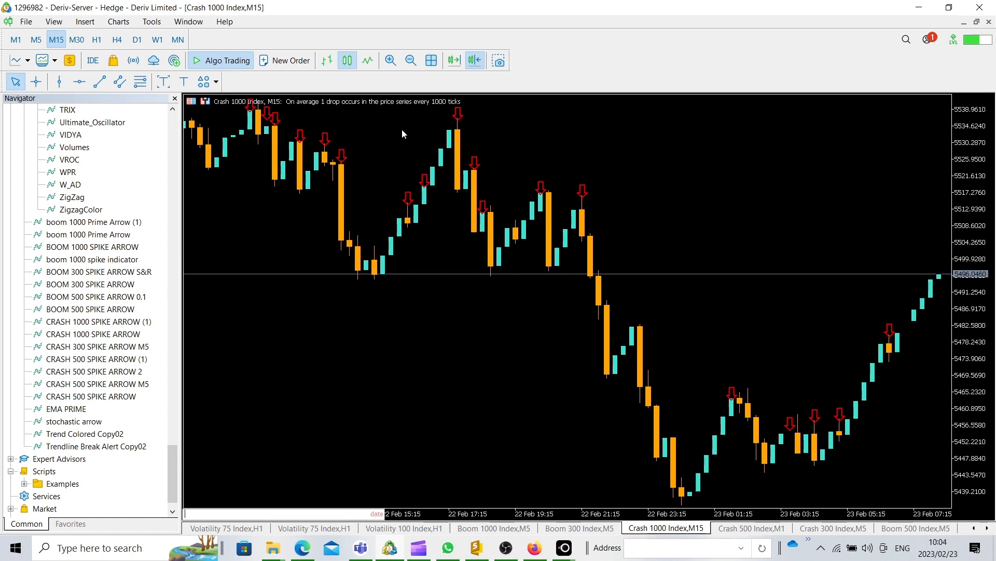
{"action": "mouse_move", "coordinate": [489, 140]}
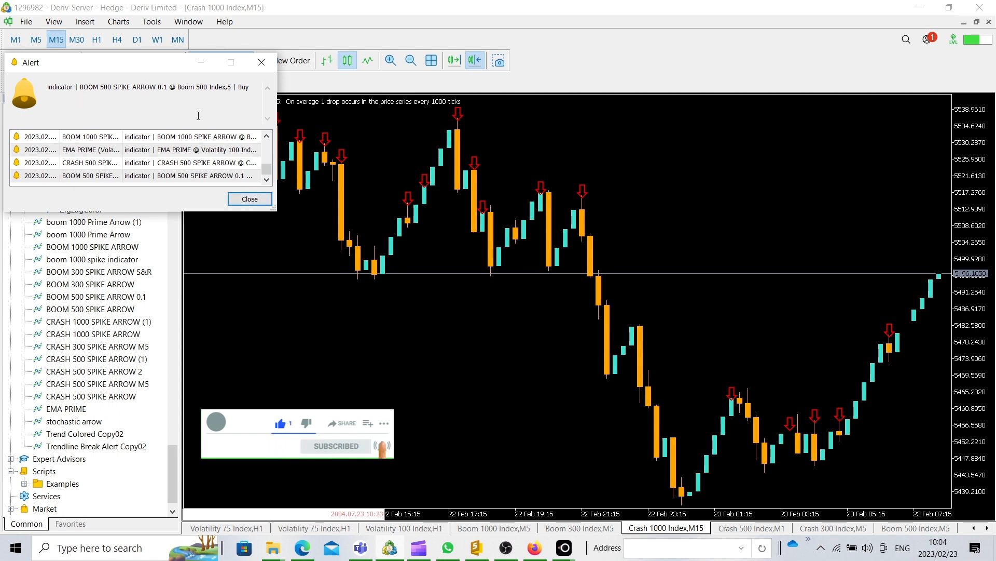
{"action": "mouse_move", "coordinate": [249, 199]}
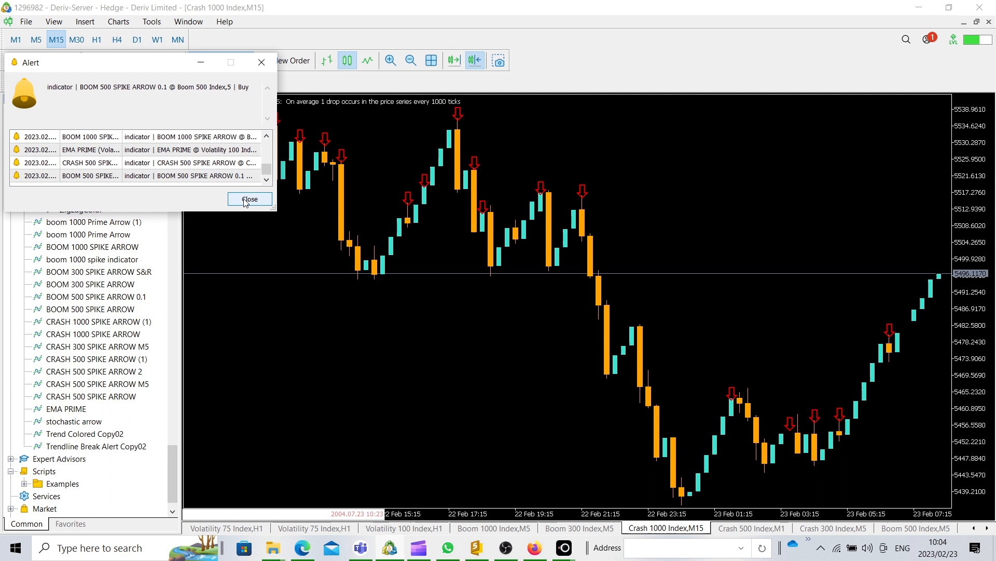
Close the indicator Alert window and reach Options via Tools > Options for the Notifications settings.
{"action": "left_click", "coordinate": [250, 199]}
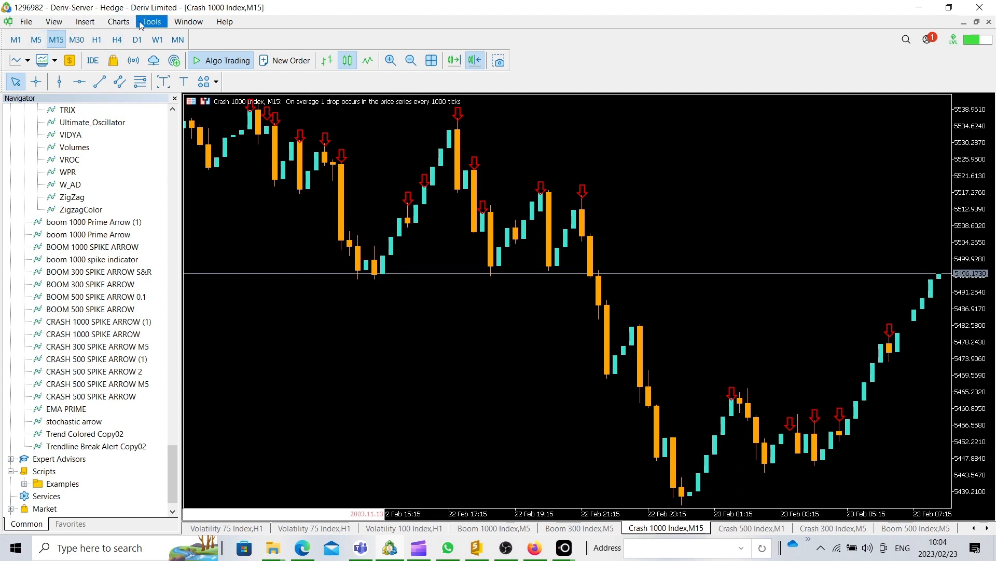
{"action": "left_click", "coordinate": [152, 21]}
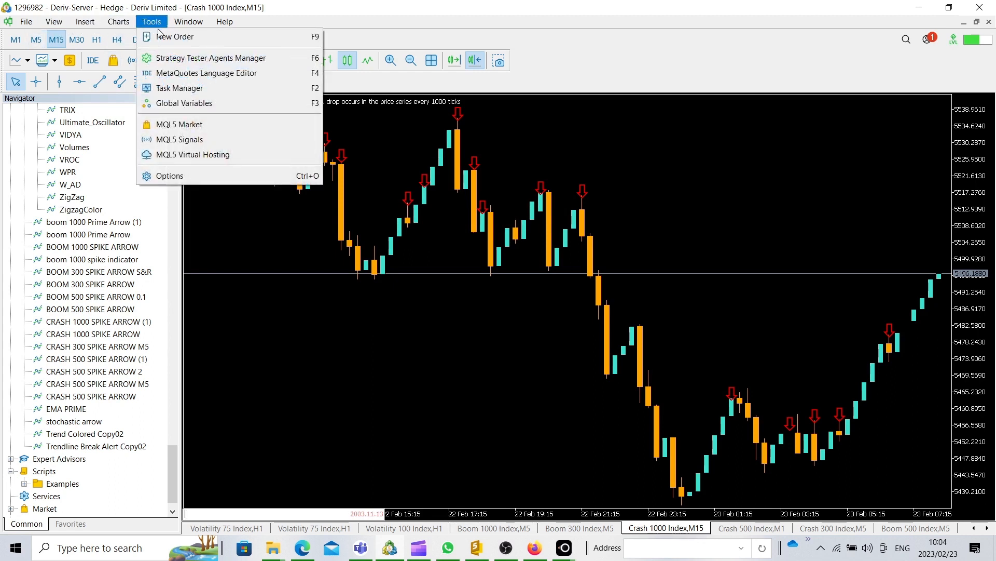
{"action": "mouse_move", "coordinate": [169, 175]}
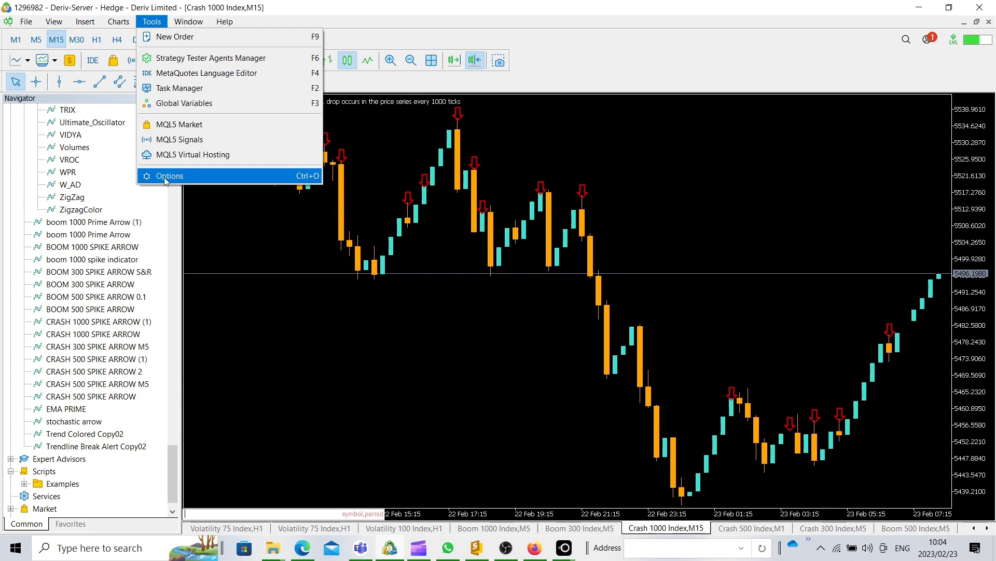
{"action": "left_click", "coordinate": [169, 175]}
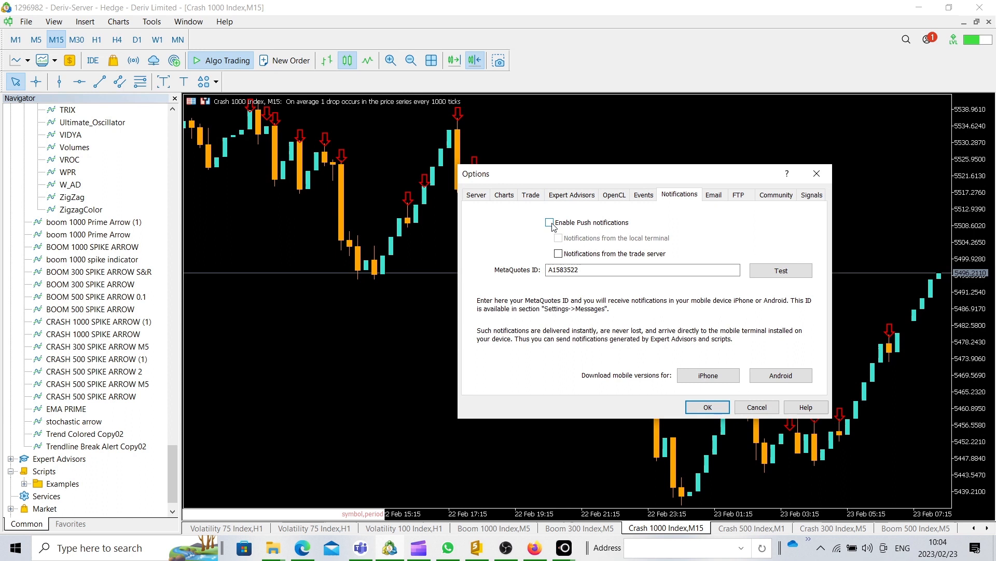
Enable Push notifications with both trade server and local terminal notifications ticked.
{"action": "left_click", "coordinate": [549, 222]}
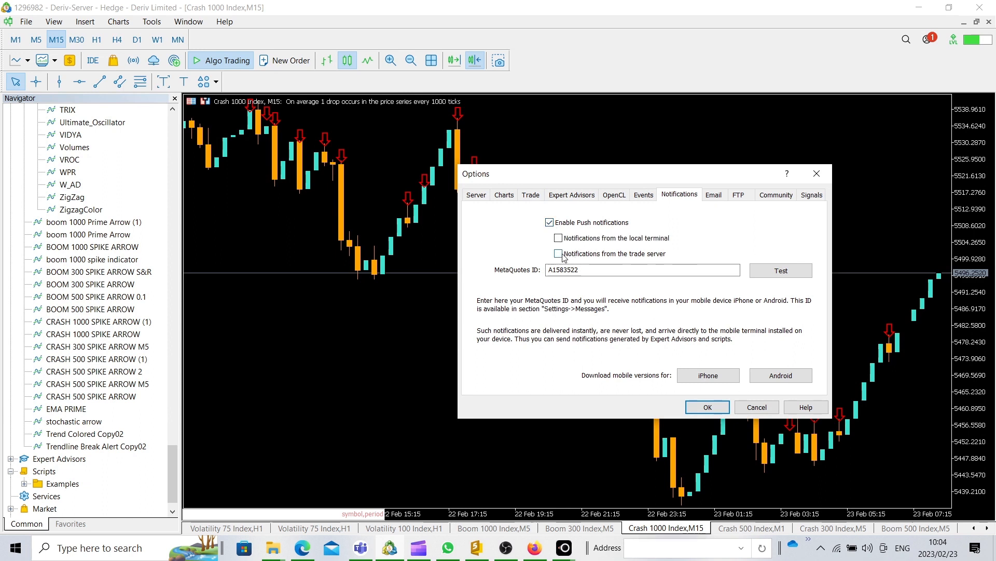
{"action": "left_click", "coordinate": [558, 253]}
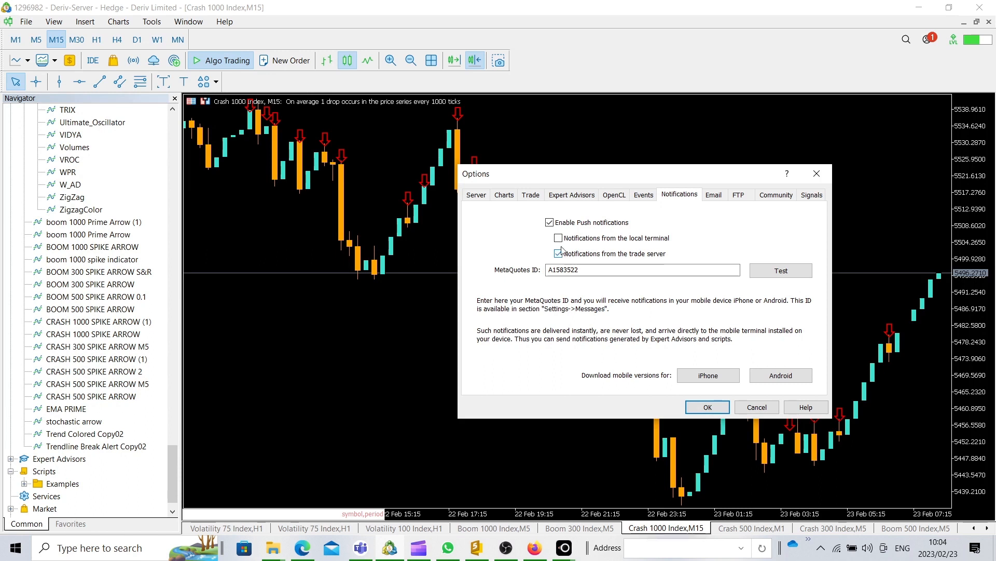
{"action": "left_click", "coordinate": [558, 238]}
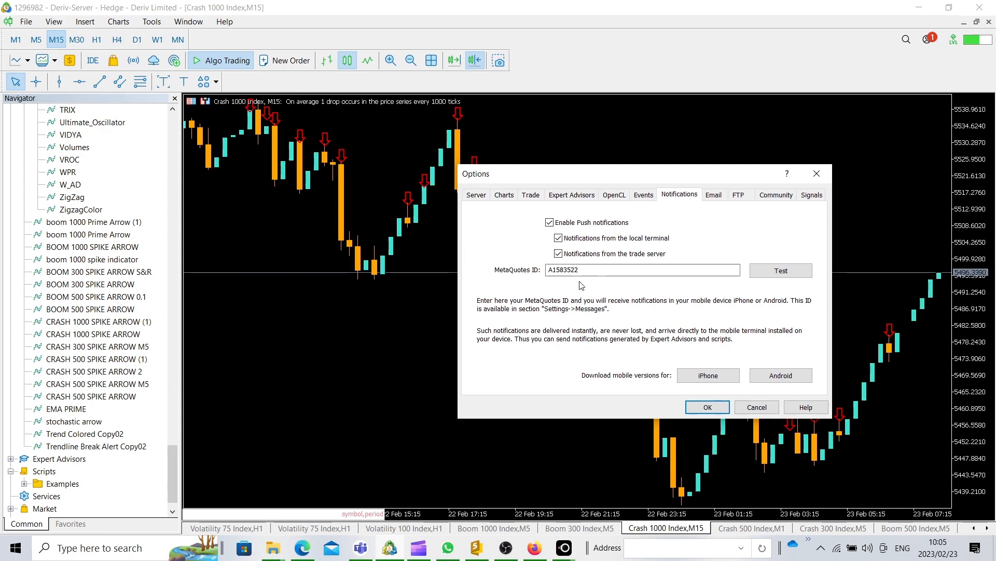
{"action": "mouse_move", "coordinate": [629, 347]}
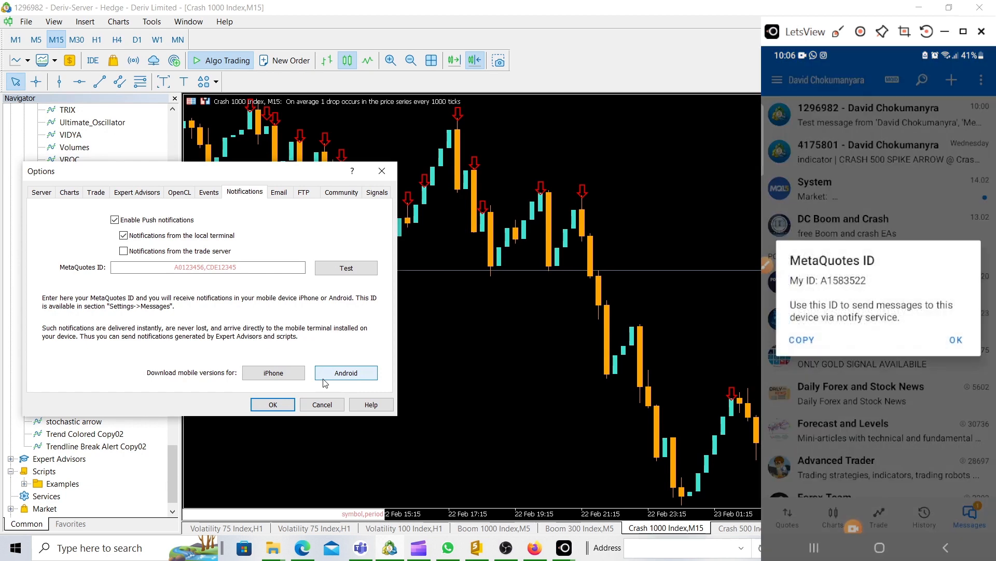
{"action": "mouse_move", "coordinate": [185, 290]}
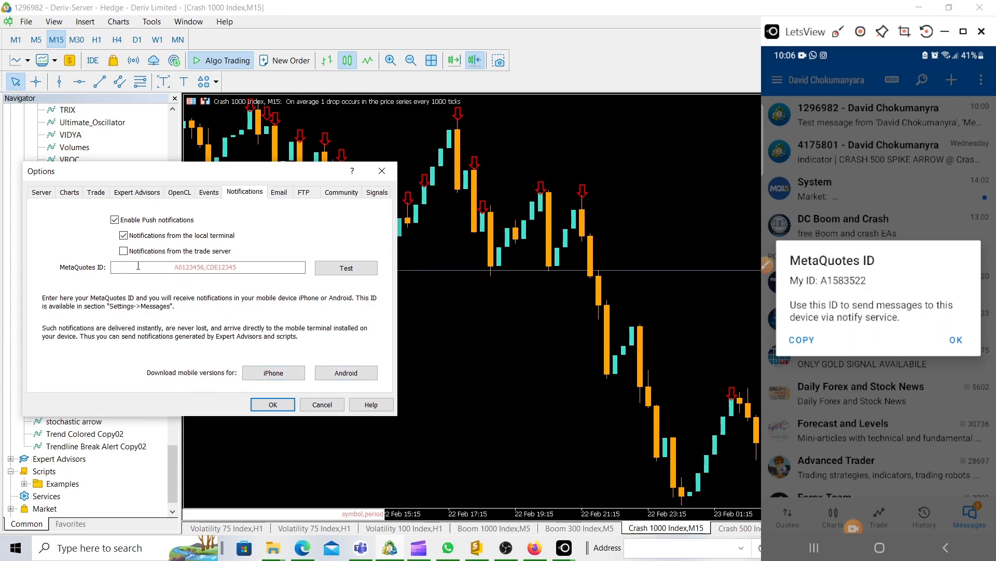
{"action": "mouse_move", "coordinate": [489, 375]}
{"action": "type", "text": "A"}
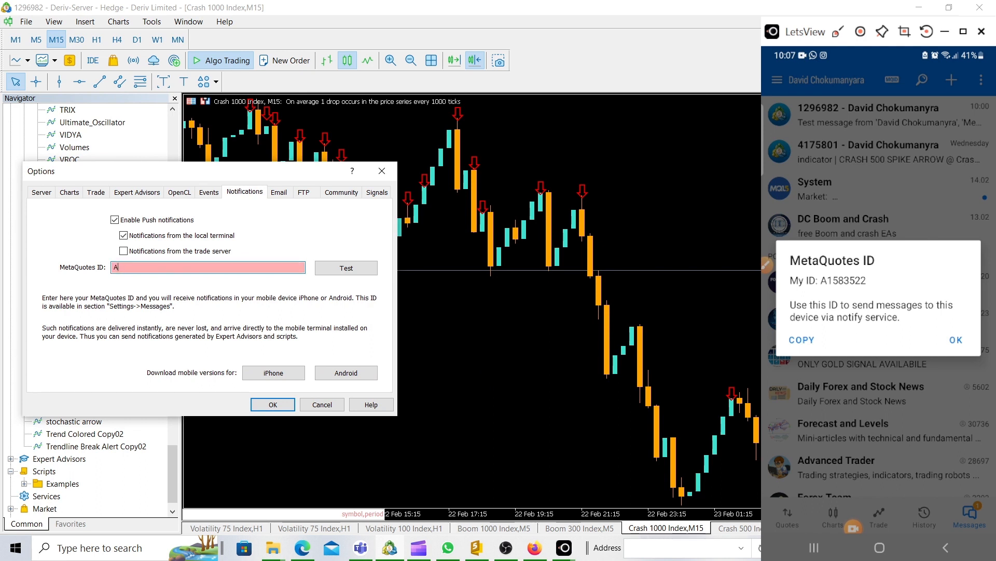
{"action": "type", "text": "1583522"}
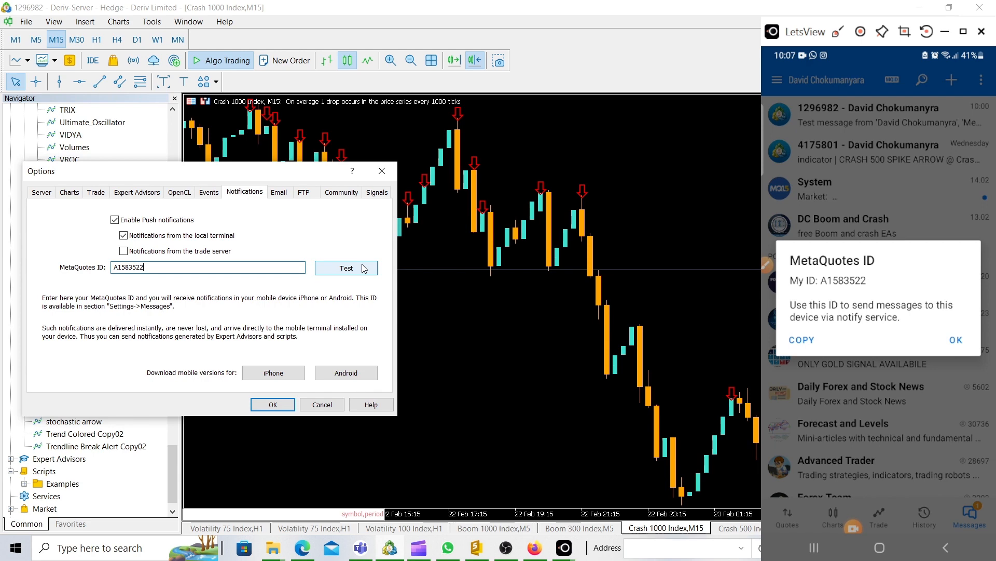
Send a test push to A1583522 and confirm the 'successfully queued' message with OK.
{"action": "left_click", "coordinate": [345, 268]}
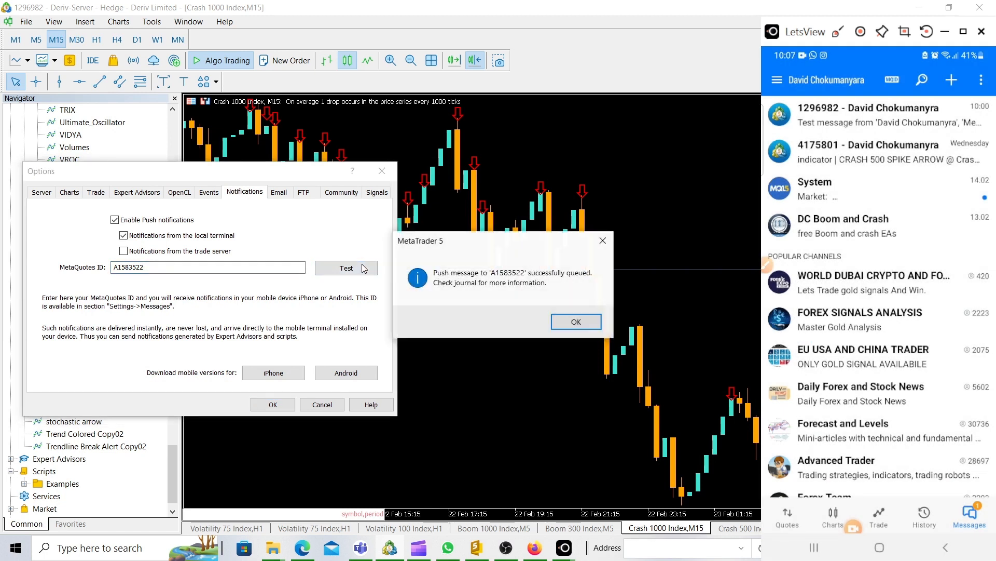
{"action": "left_click", "coordinate": [575, 321]}
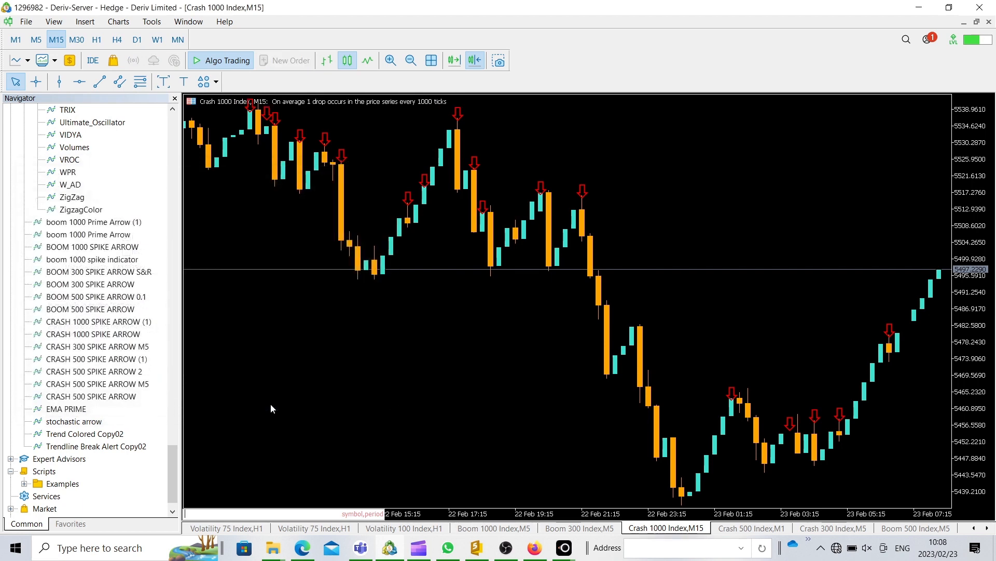
{"action": "mouse_move", "coordinate": [605, 204]}
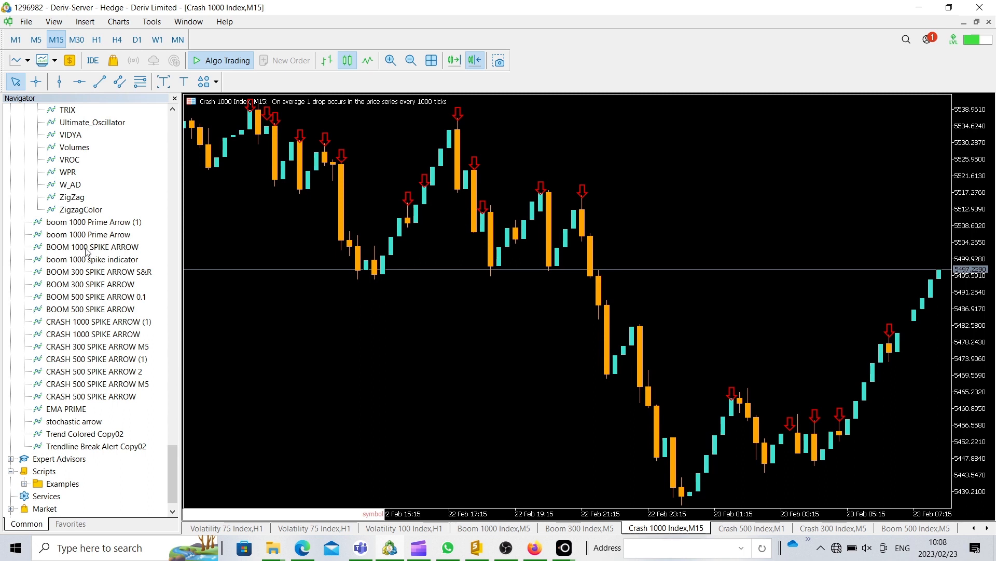
{"action": "mouse_move", "coordinate": [117, 336]}
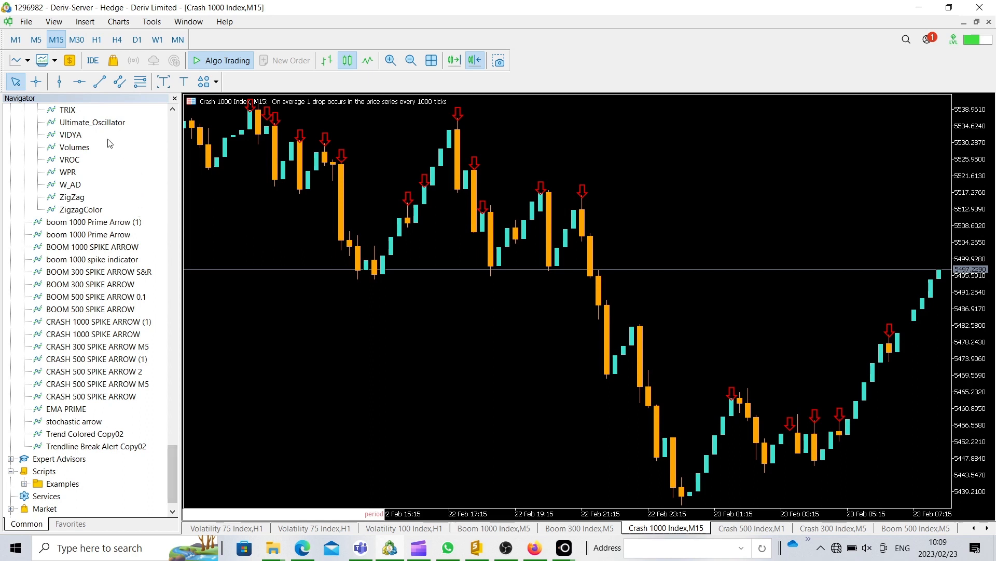
{"action": "mouse_move", "coordinate": [154, 246]}
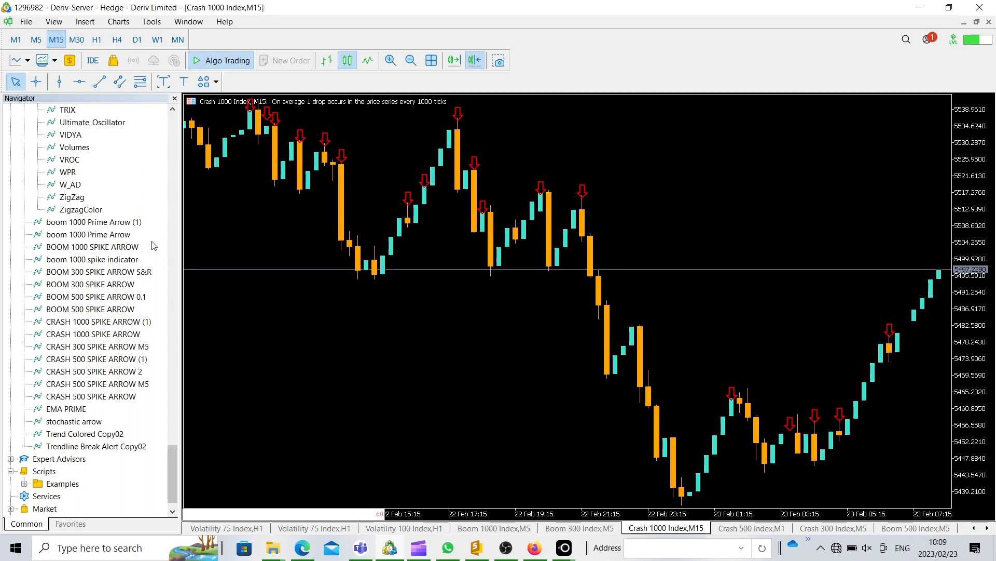
{"action": "mouse_move", "coordinate": [72, 319]}
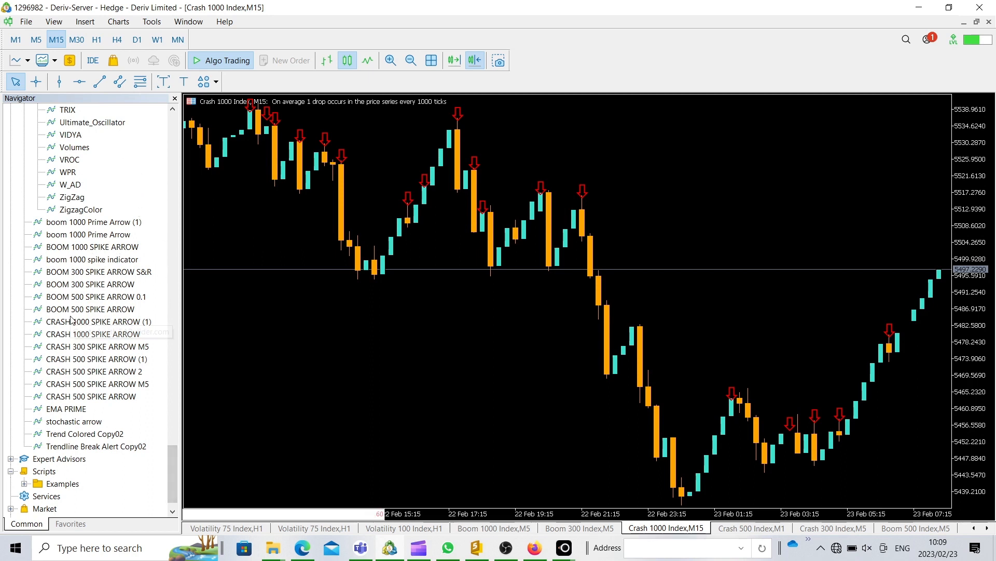
{"action": "mouse_move", "coordinate": [108, 265]}
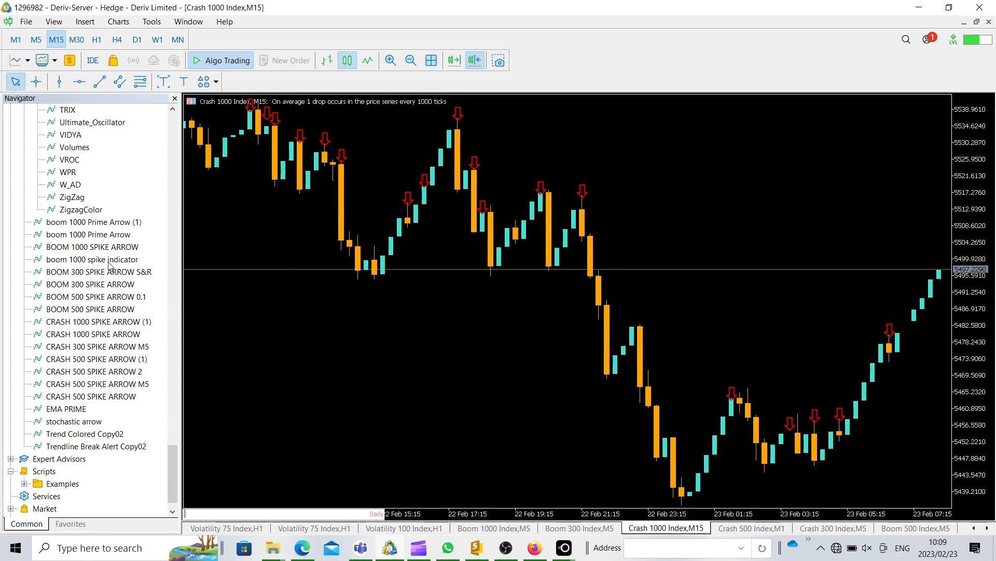